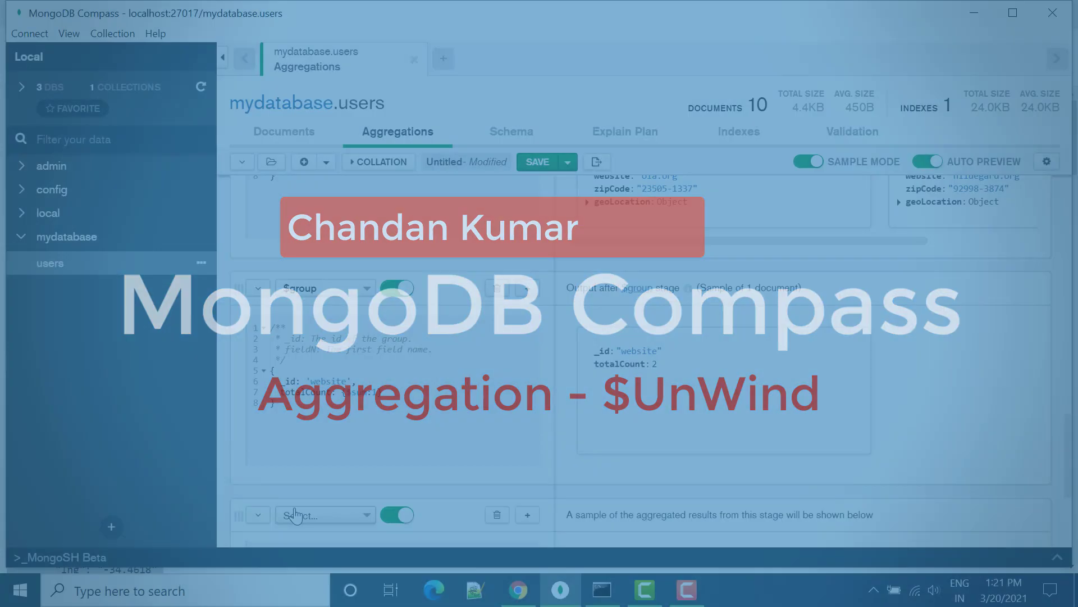
Make the empty bottom stage a $unwind stage, still without a path
click(320, 514)
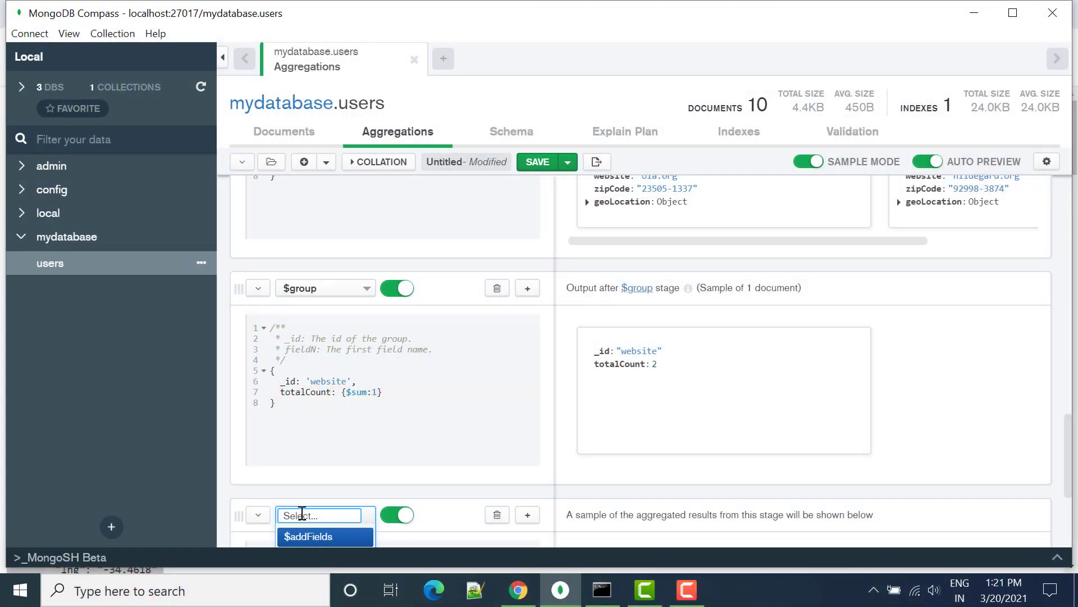
text($un)
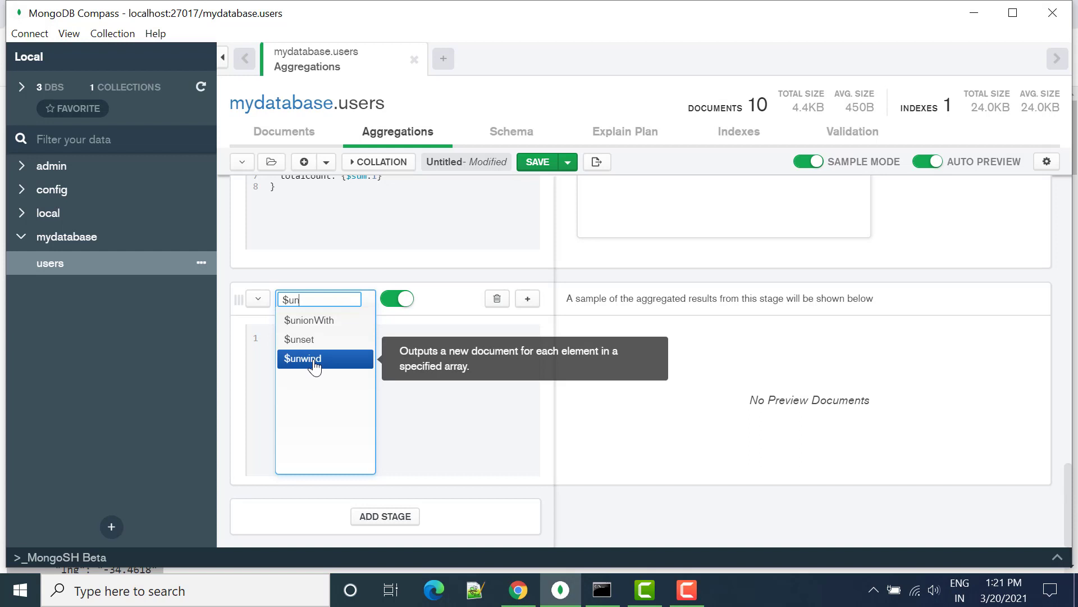
click(302, 358)
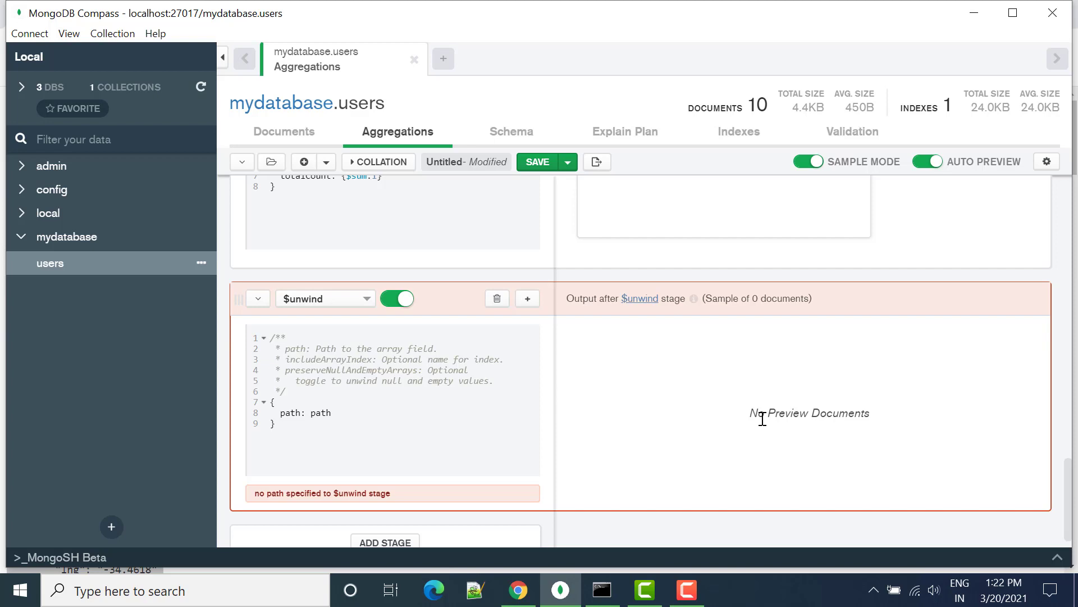
Switch to the users Documents view and start editing the Leanne Graham document
click(284, 132)
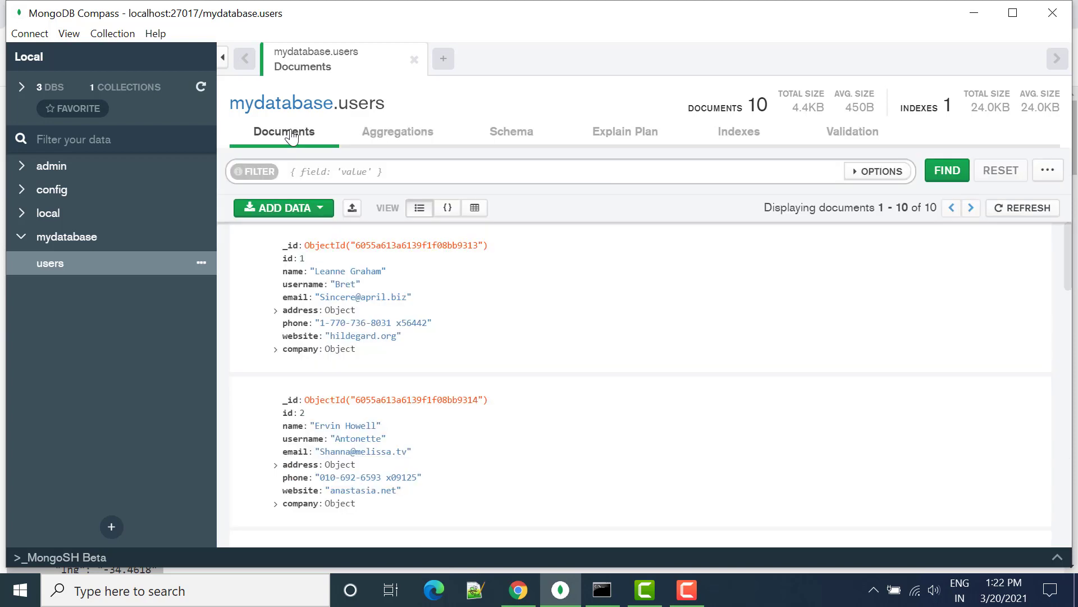
click(398, 132)
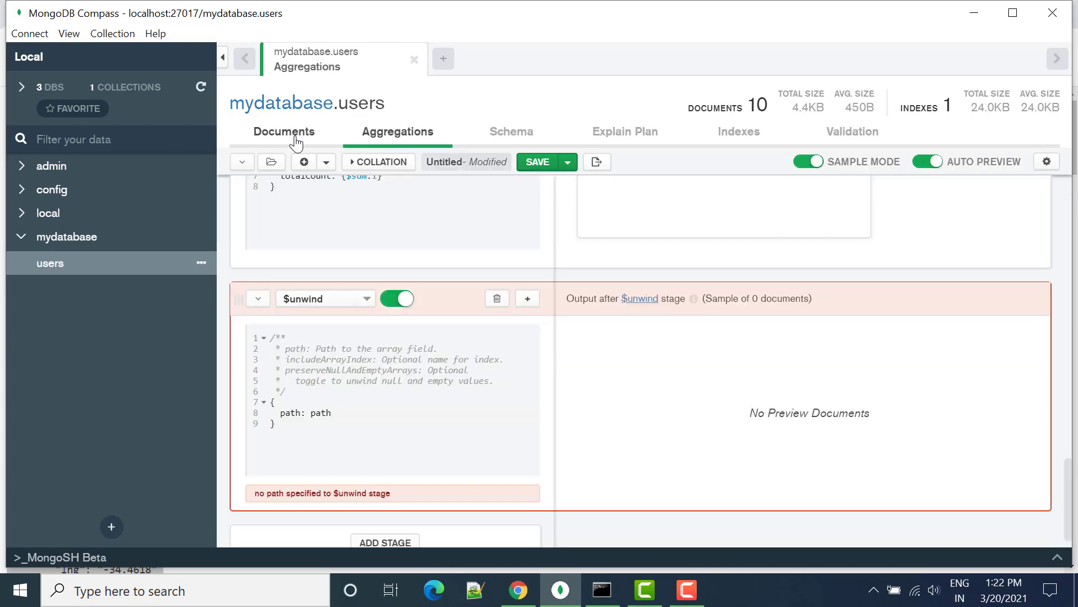
click(284, 131)
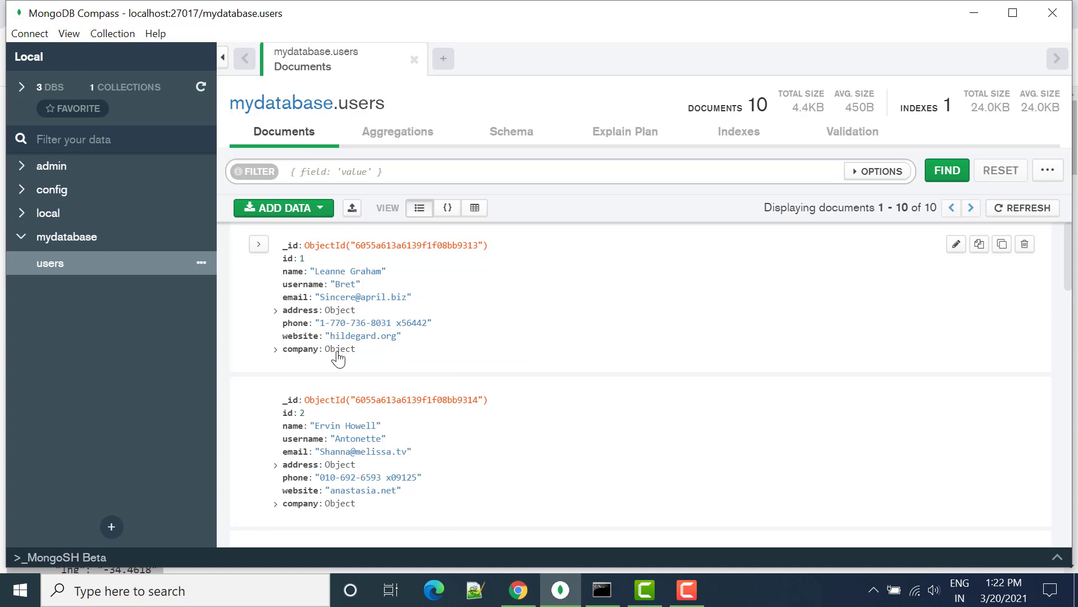
mouse_move(343, 357)
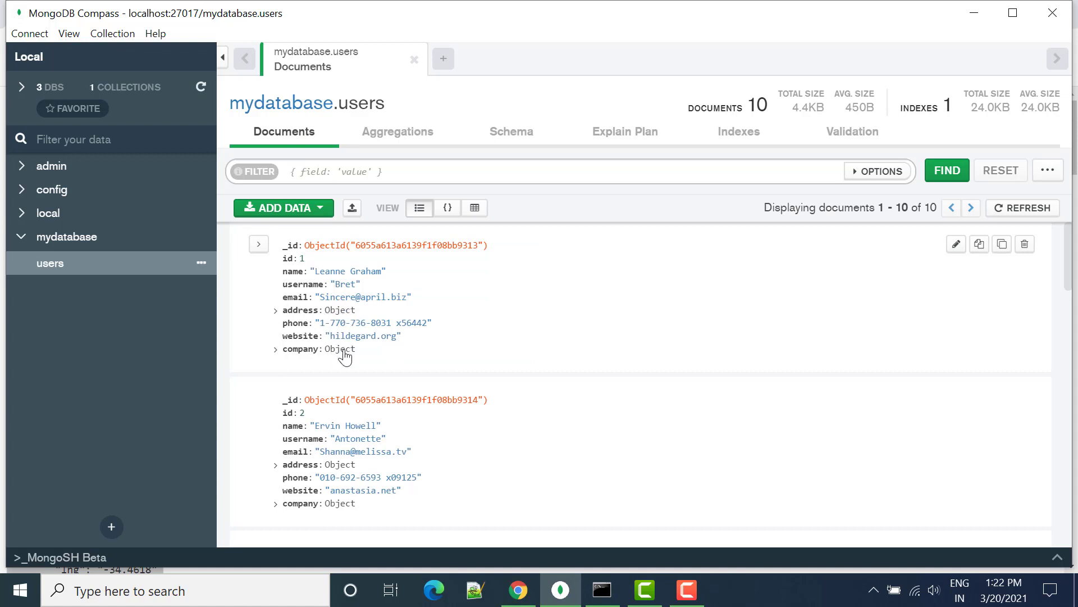
click(956, 243)
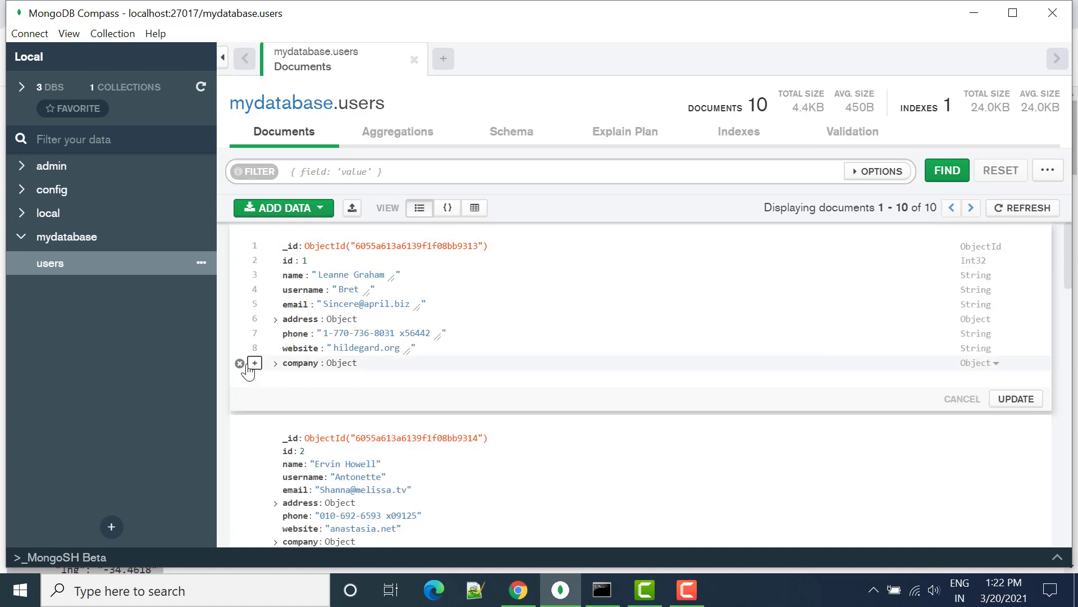
Add a 'data' Array field after company, entering 4000 as an element
click(254, 362)
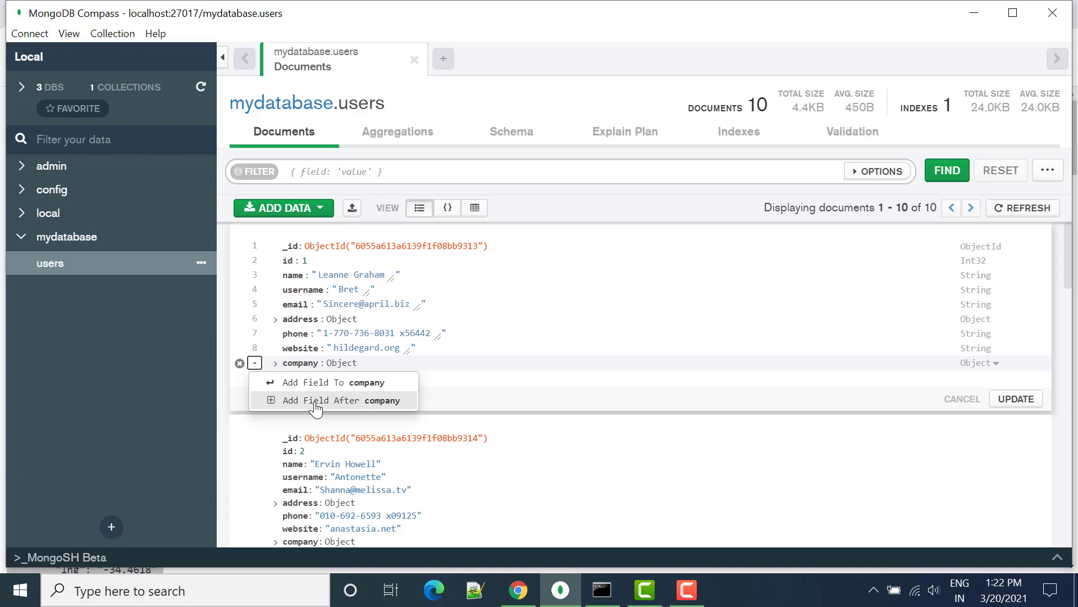
click(332, 399)
text(data)
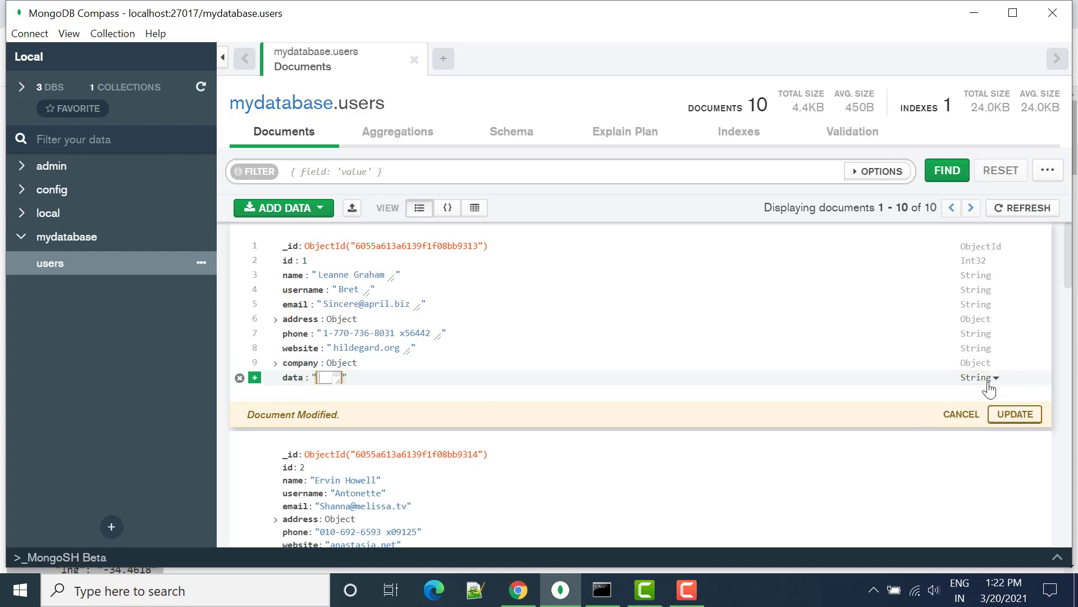
click(976, 377)
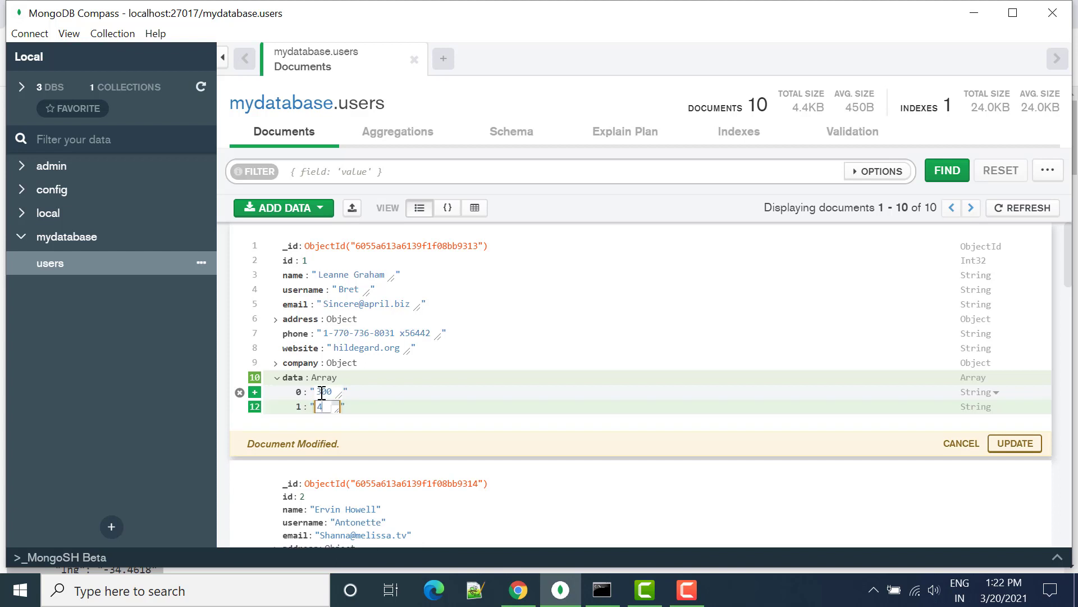
text(4000)
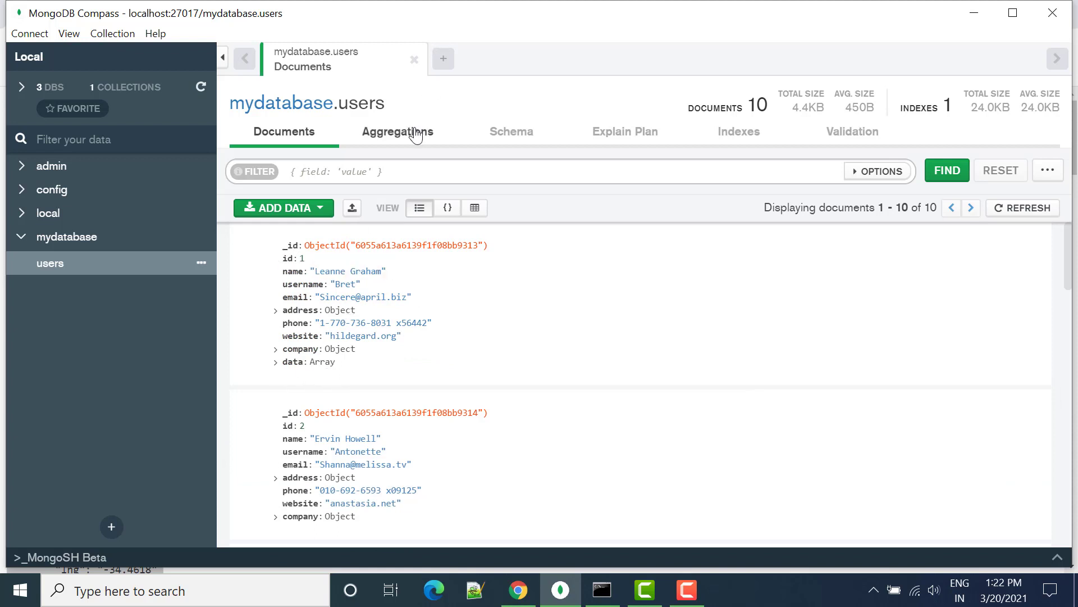
Back in the pipeline, add data: 1 to the $project stage projection
click(397, 132)
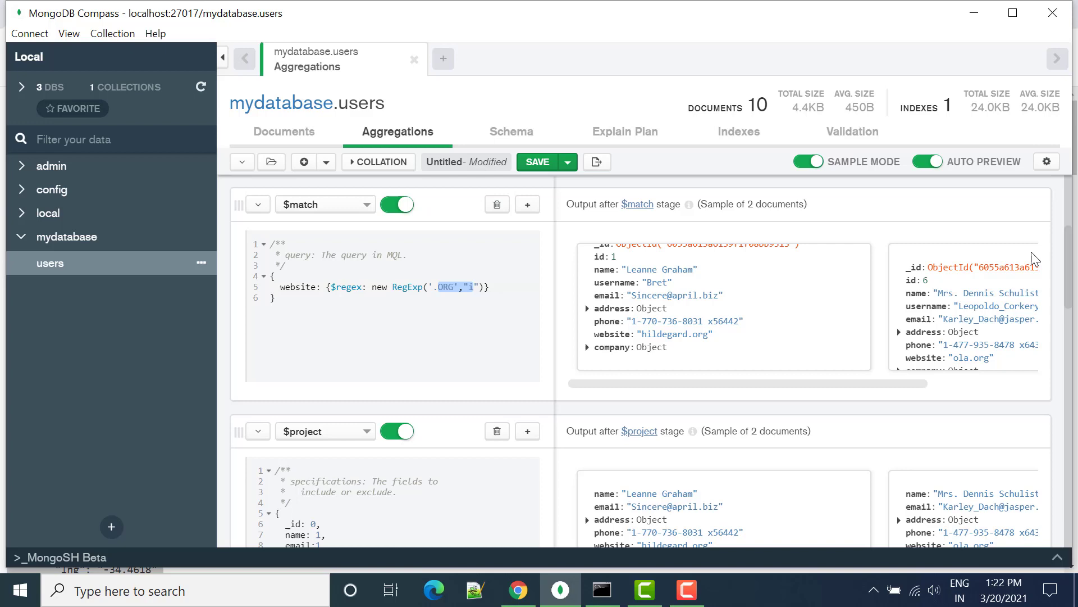
scroll(down, 3)
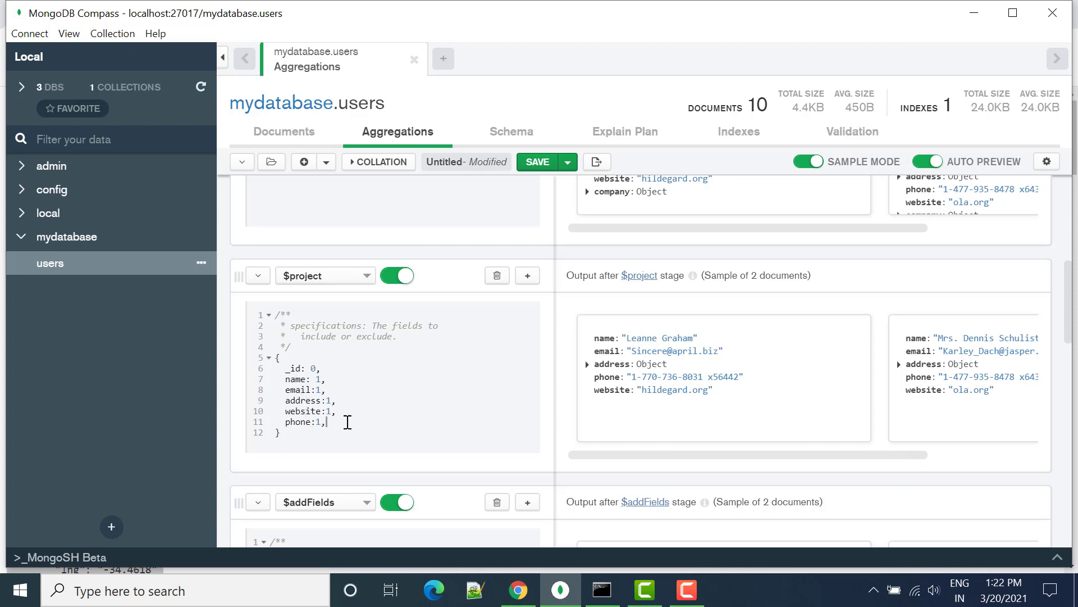
text(data:)
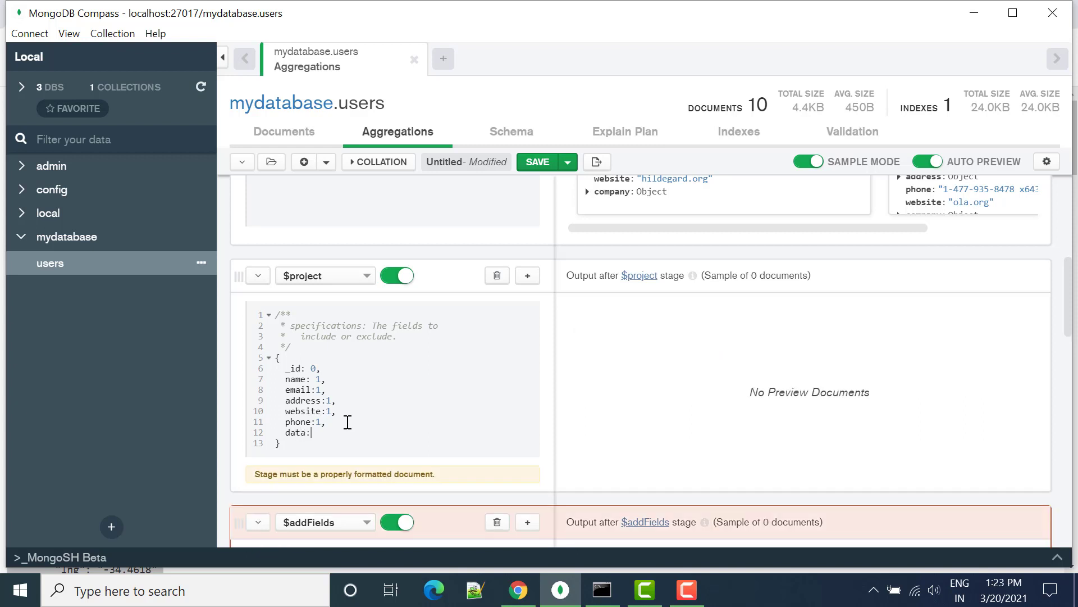
text(1)
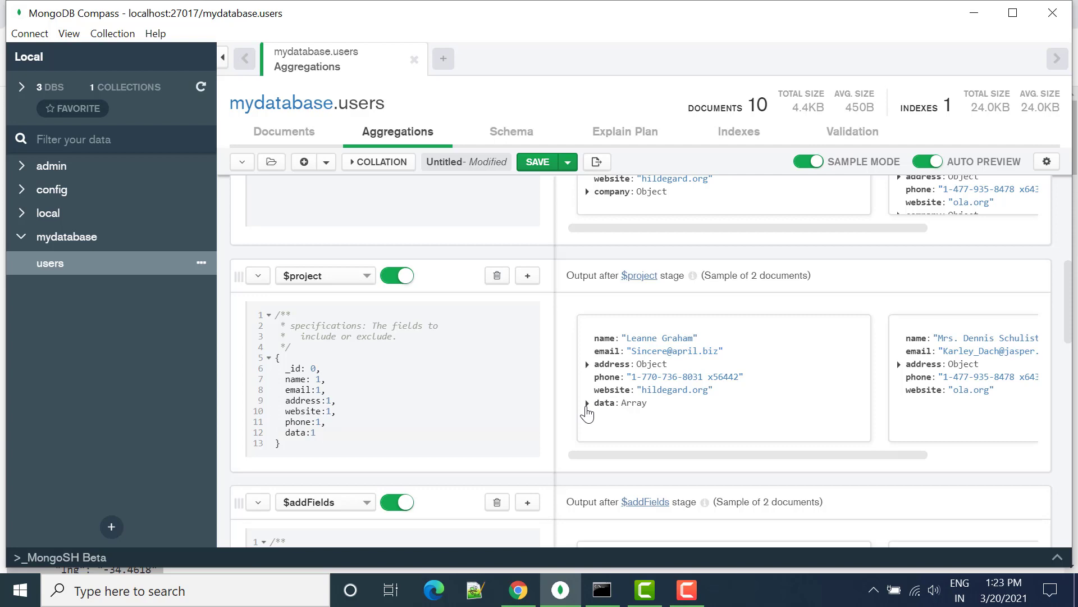
mouse_move(634, 410)
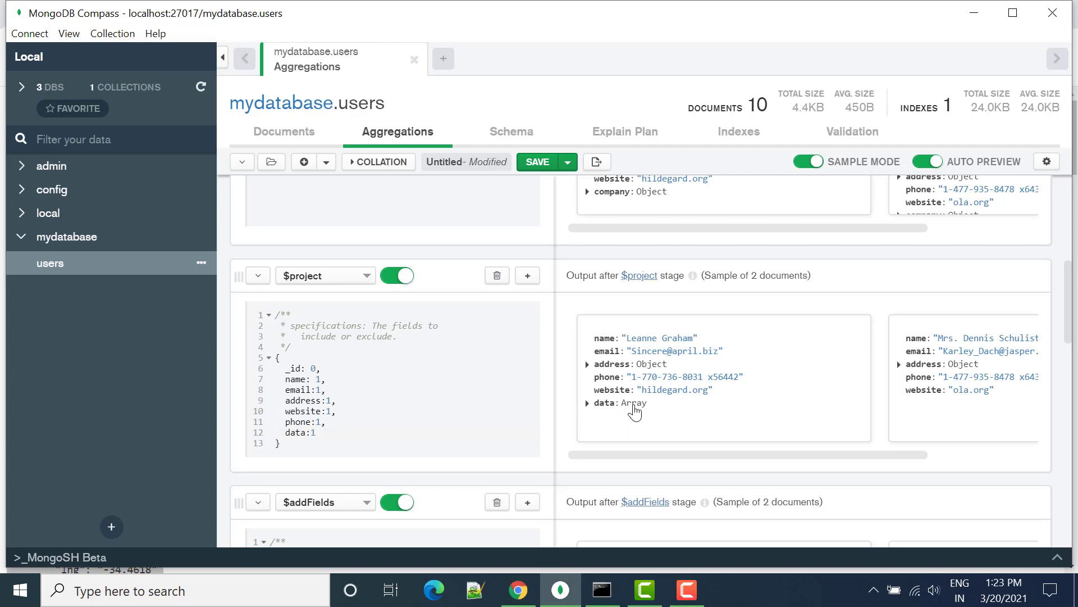
scroll(down, 3)
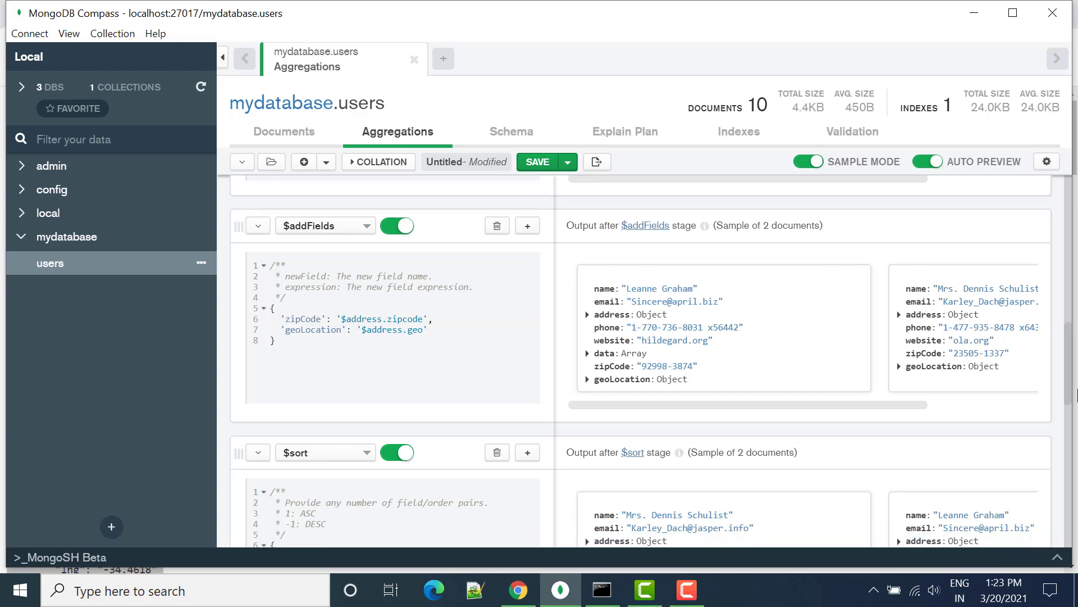
mouse_move(1044, 393)
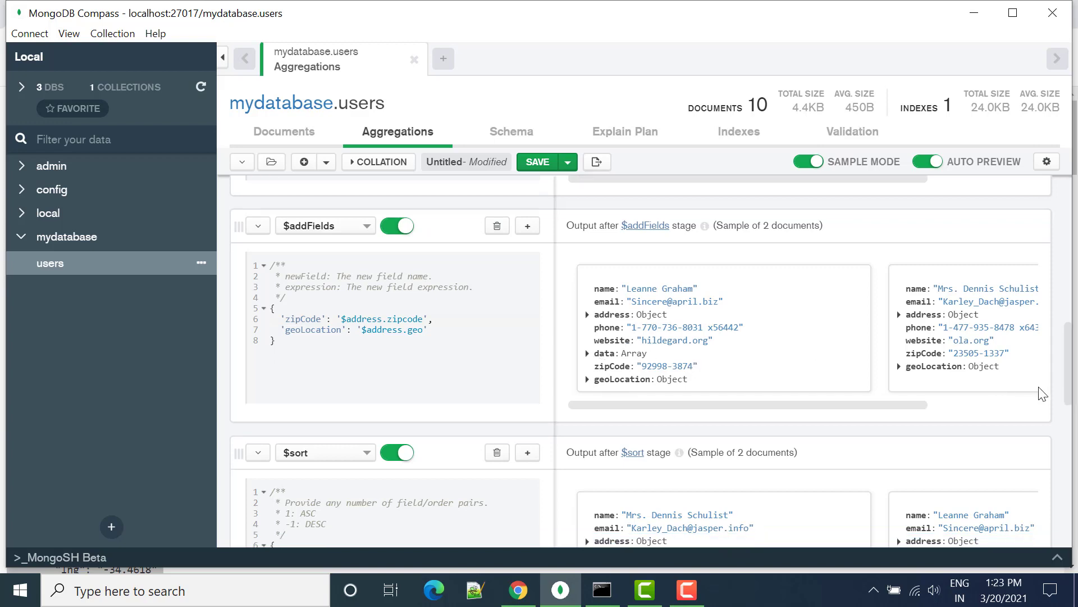
scroll(down, 3)
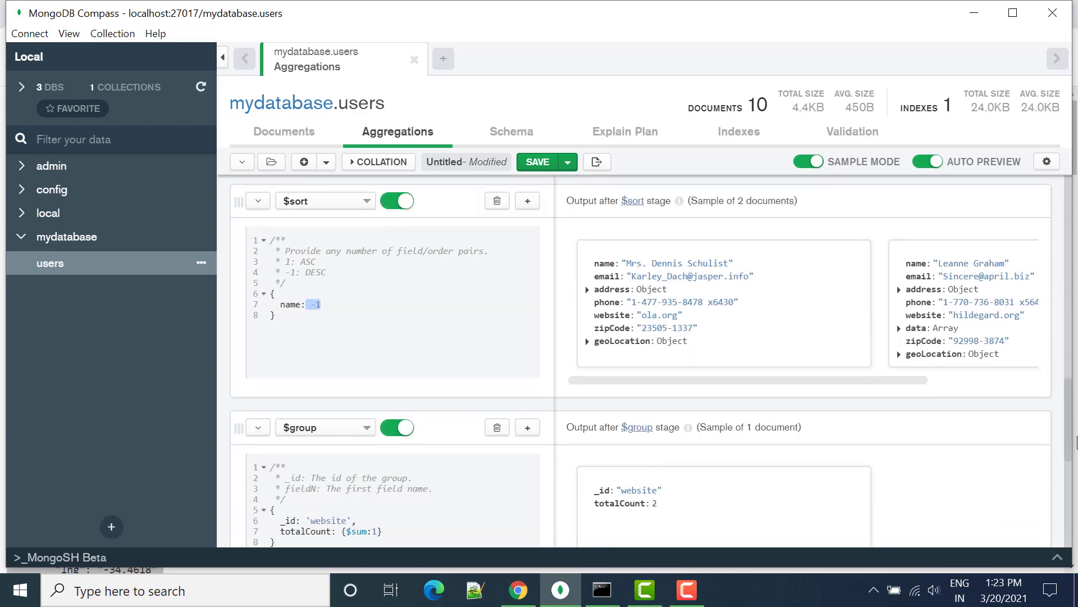
scroll(down, 3)
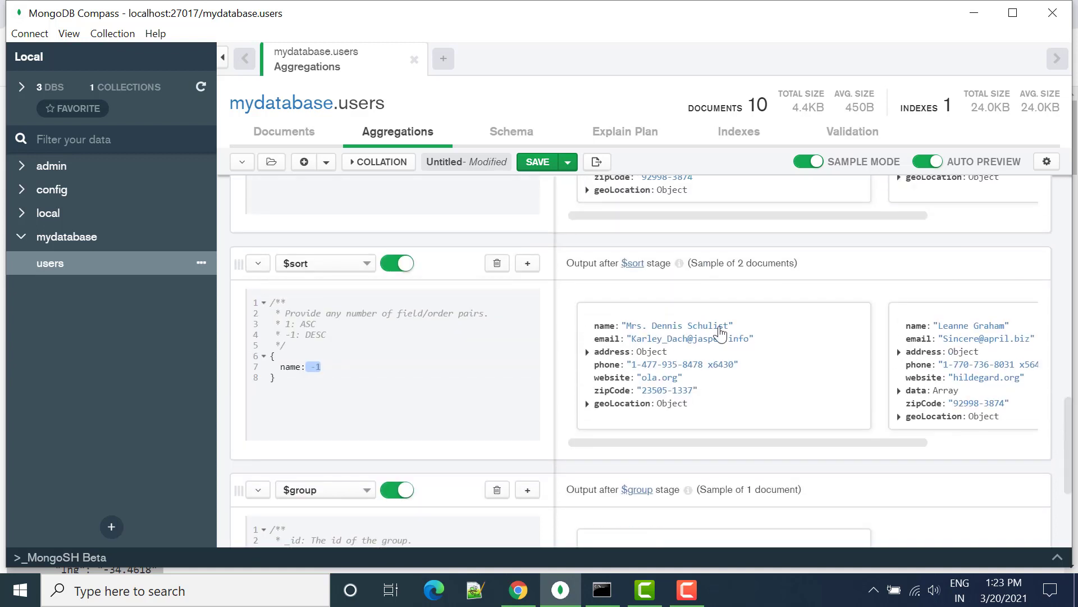
mouse_move(528, 263)
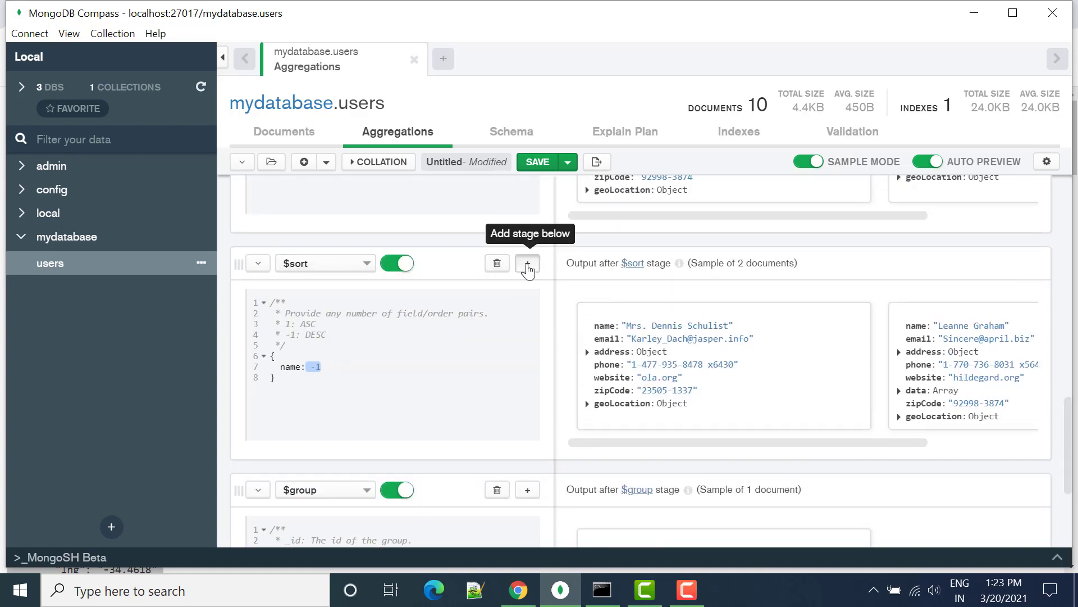
Insert a $unwind stage after $sort with path '$data'
click(319, 490)
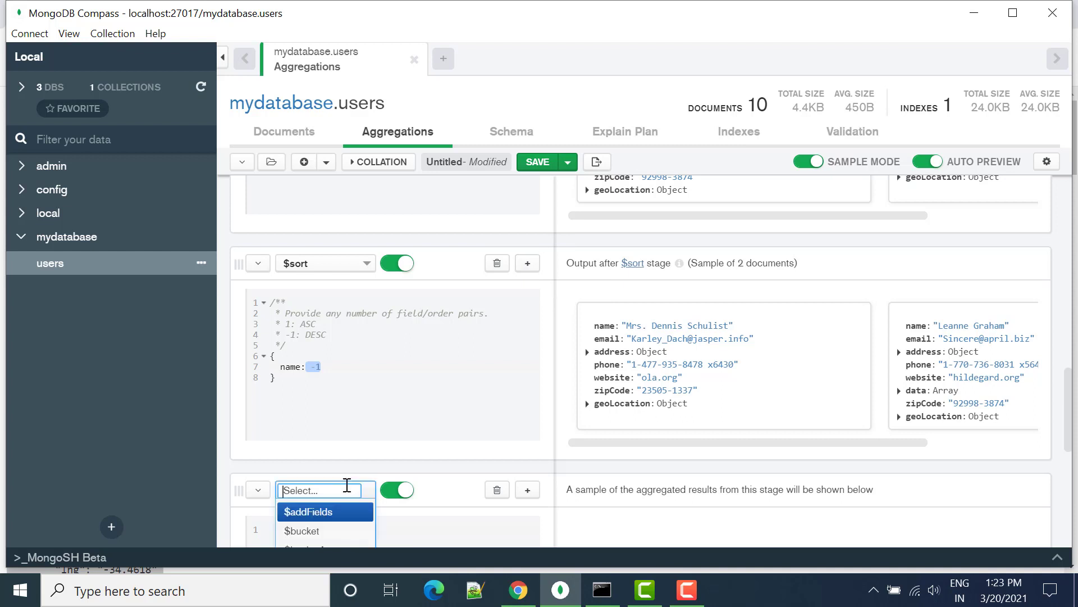
text($unwind)
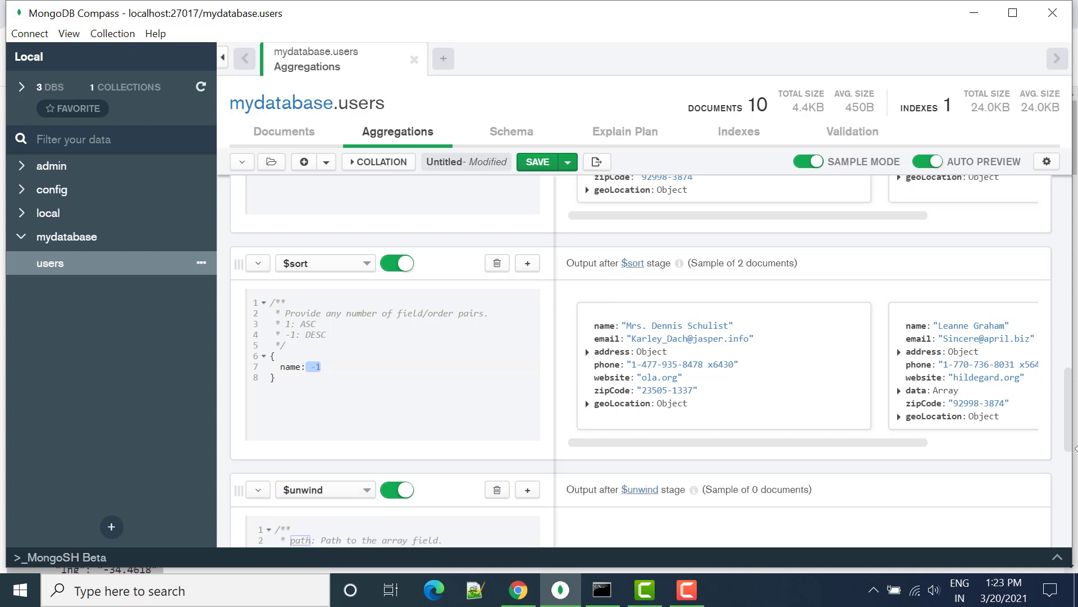
scroll(down, 3)
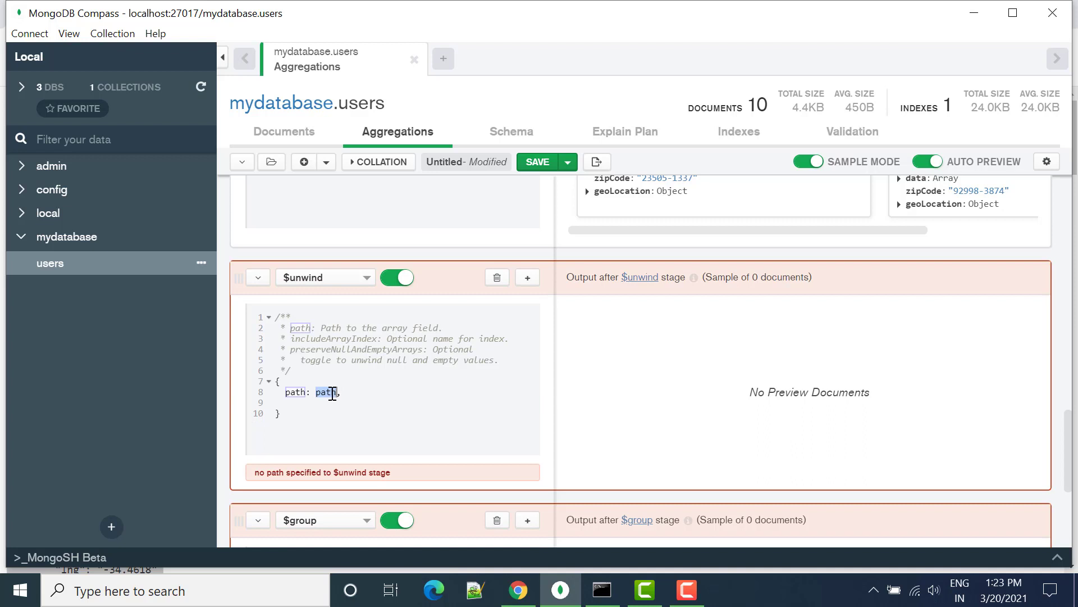
text(data')
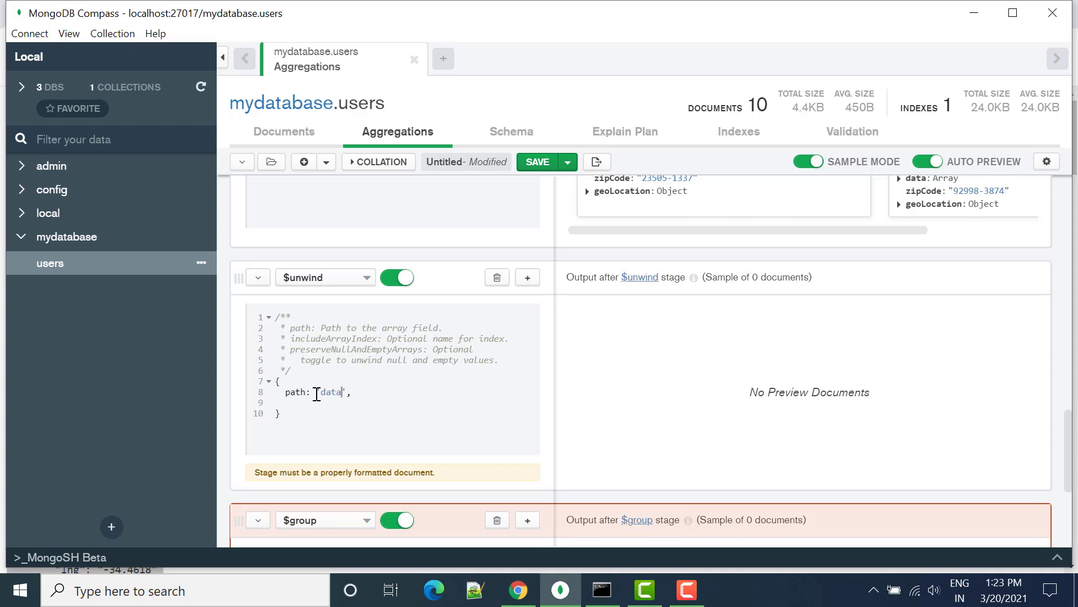
text($)
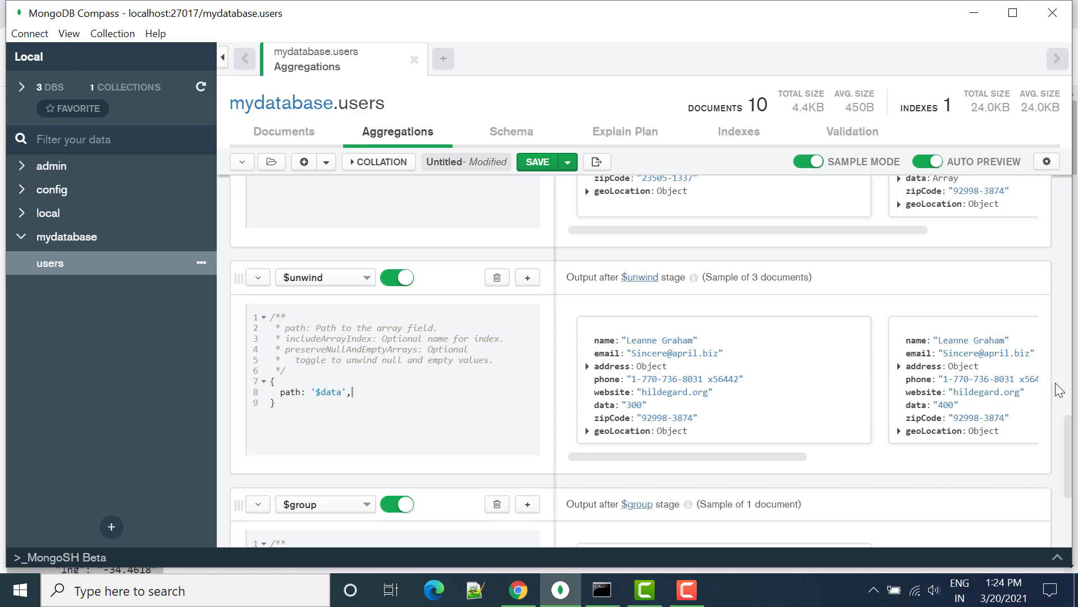
scroll(down, 3)
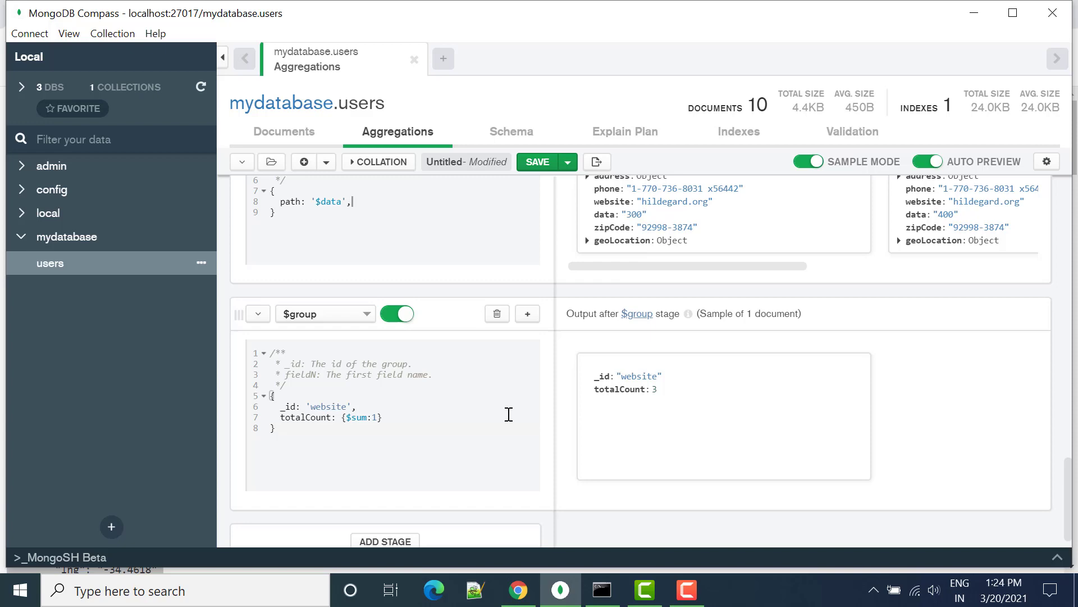
mouse_move(1030, 458)
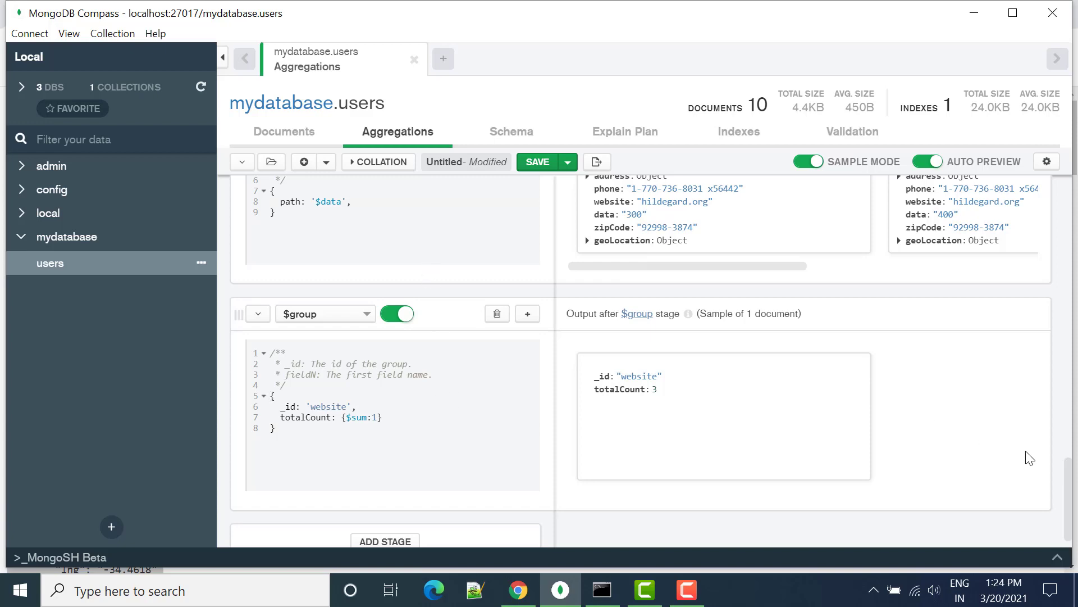
scroll(down, 3)
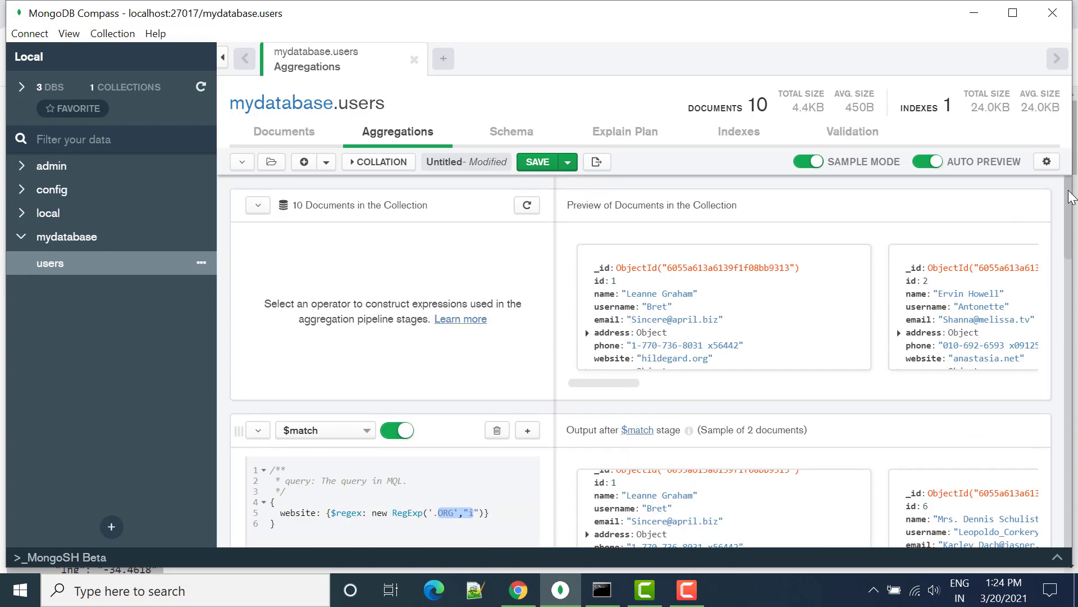
mouse_move(410, 292)
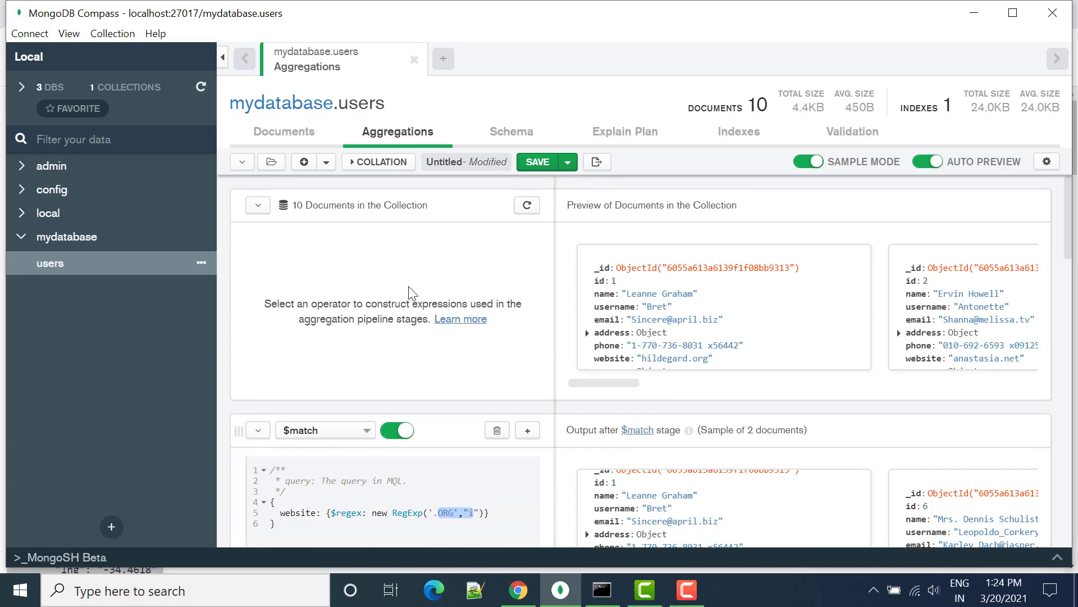
mouse_move(728, 383)
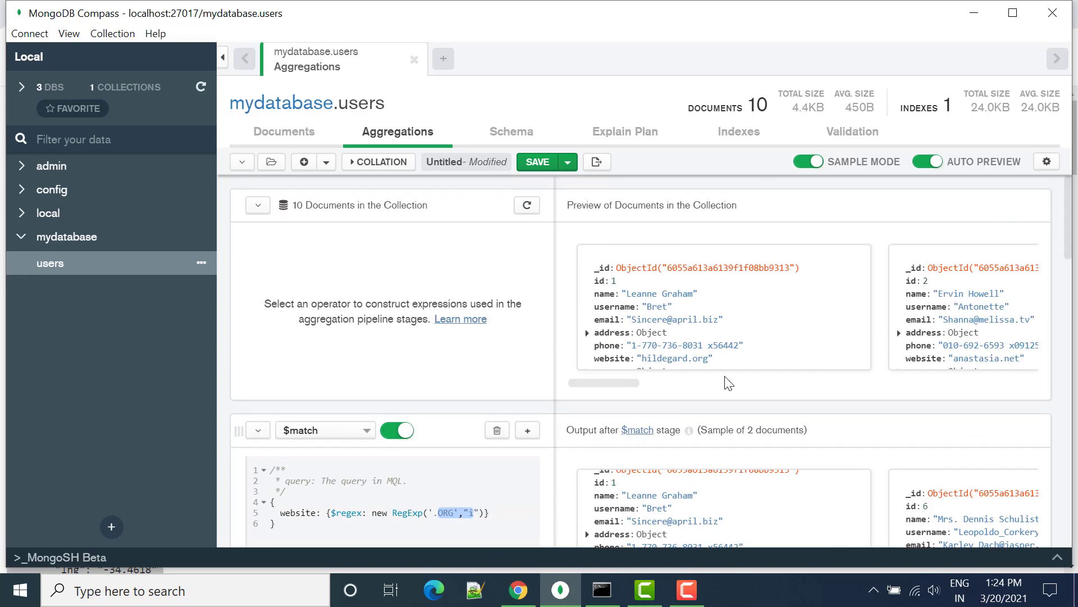
click(686, 591)
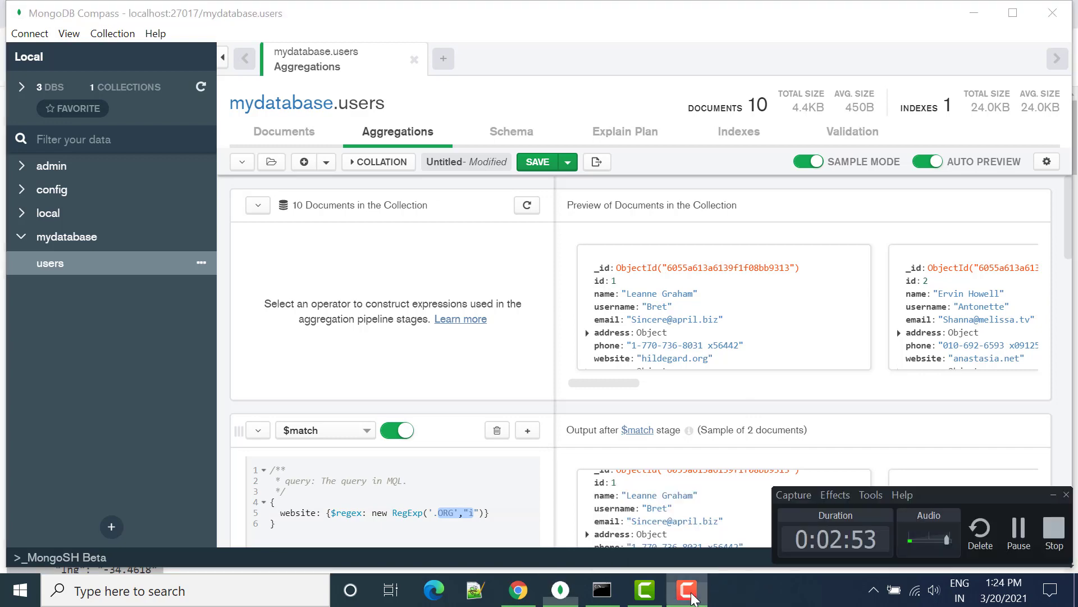